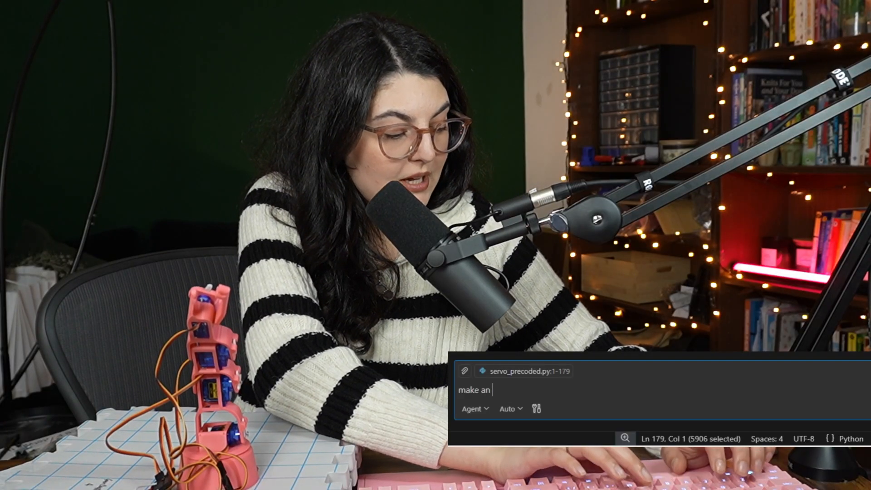
- Ask Copilot chat for extra functions that make the servo arm gesture yes or no
type("extra function for")
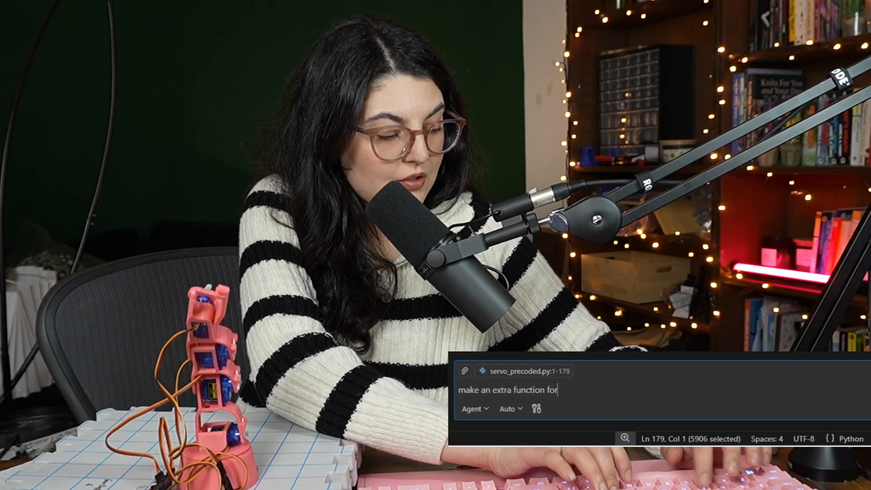
type("saying yes")
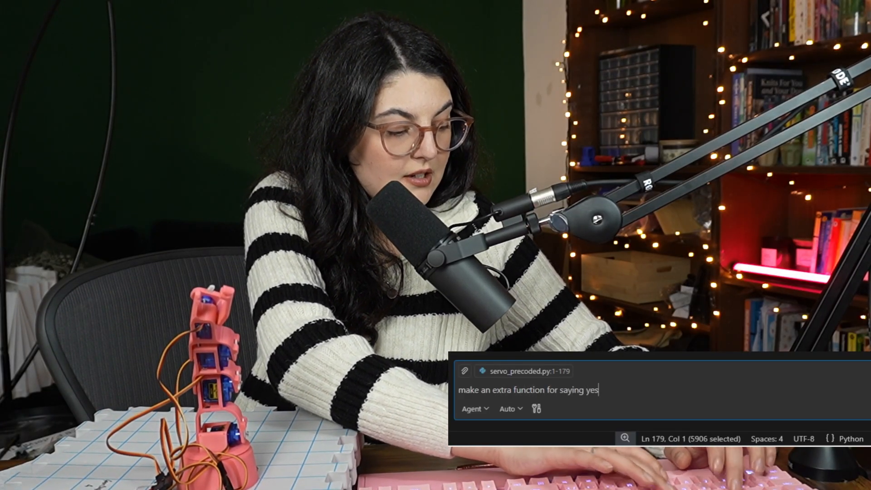
type("or no wit")
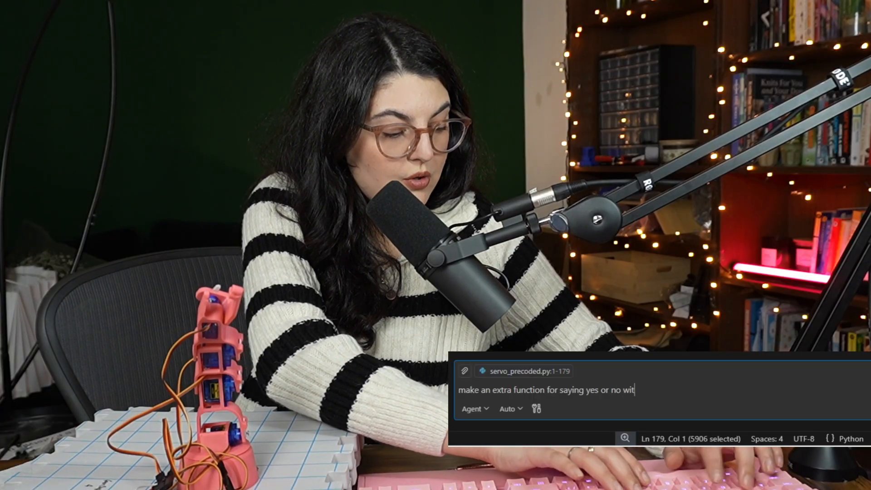
type("hthe servo moveme")
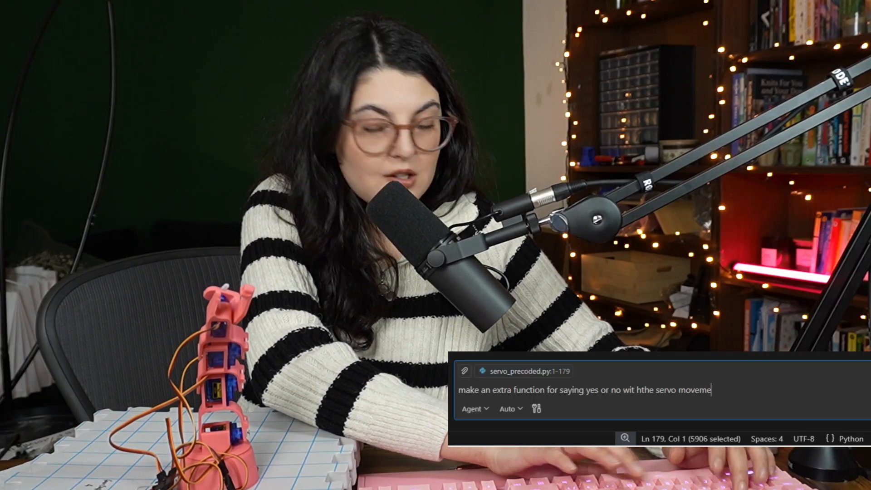
key("Return")
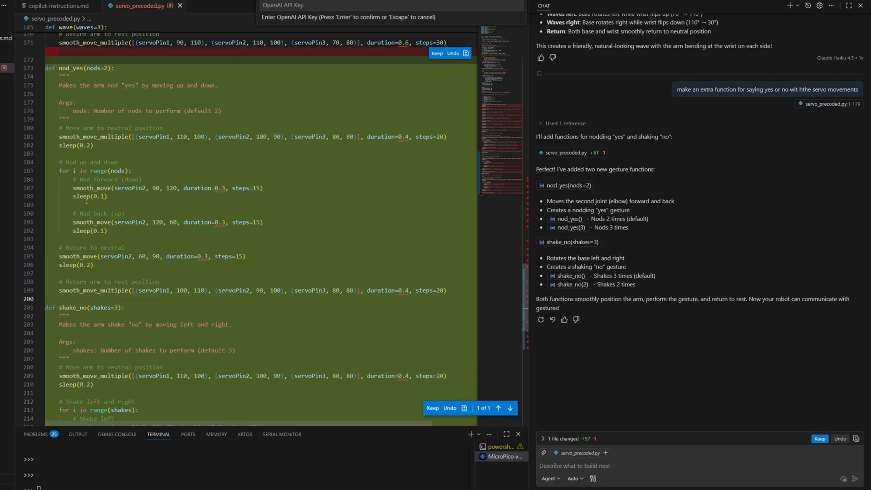
mouse_move(130, 222)
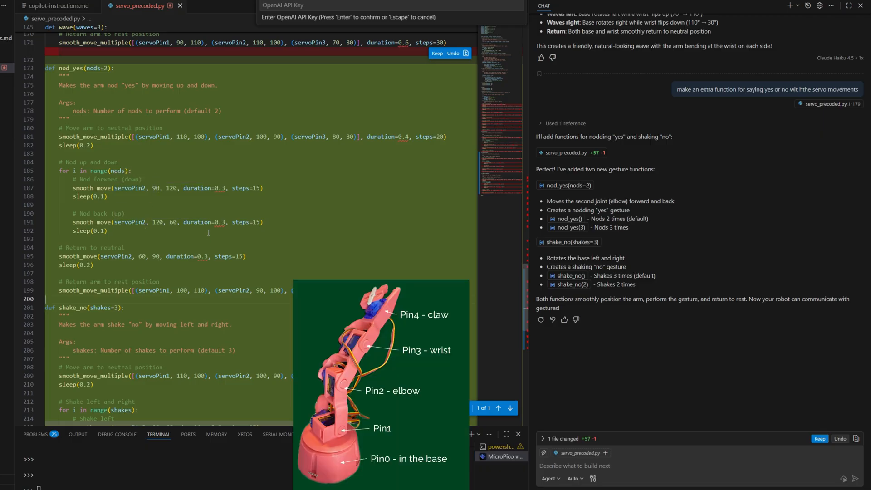
- Scroll through Copilot's proposed nod_yes and shake_no functions and chat summary
scroll("down", 3)
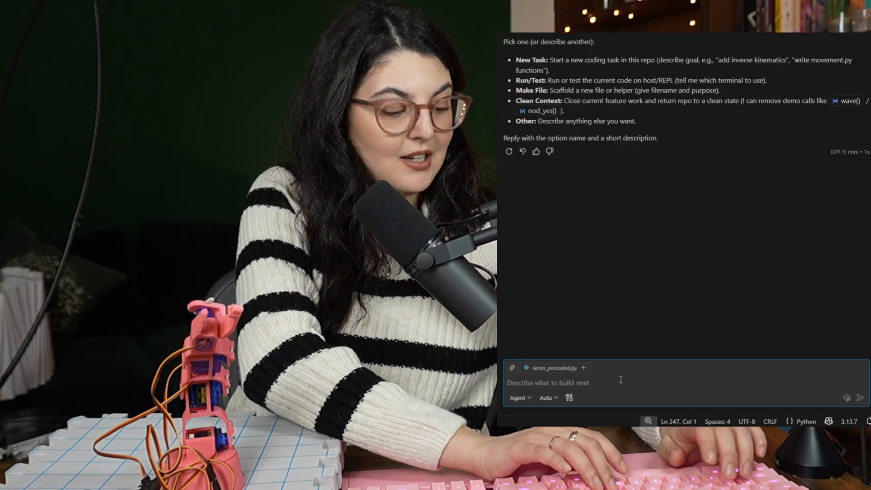
- Request a scenario loop: wave, pause for a question, answer yes, pick up a tissue from the left
type("make a")
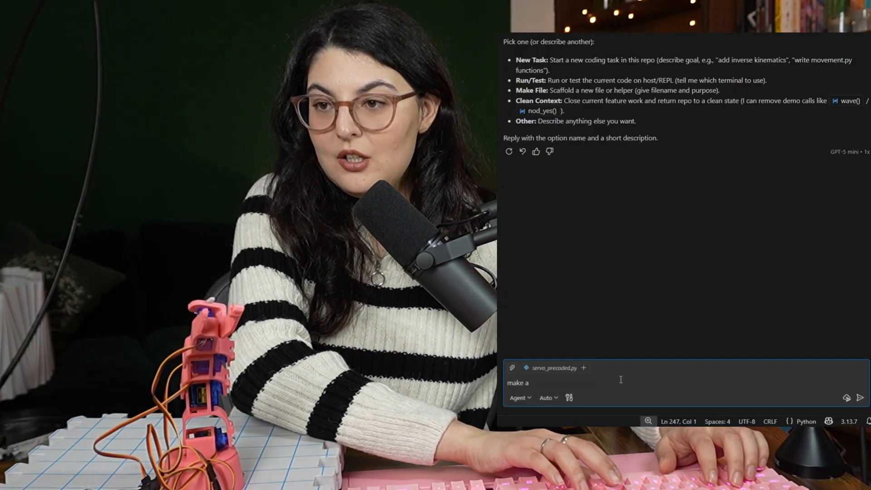
type("loop that")
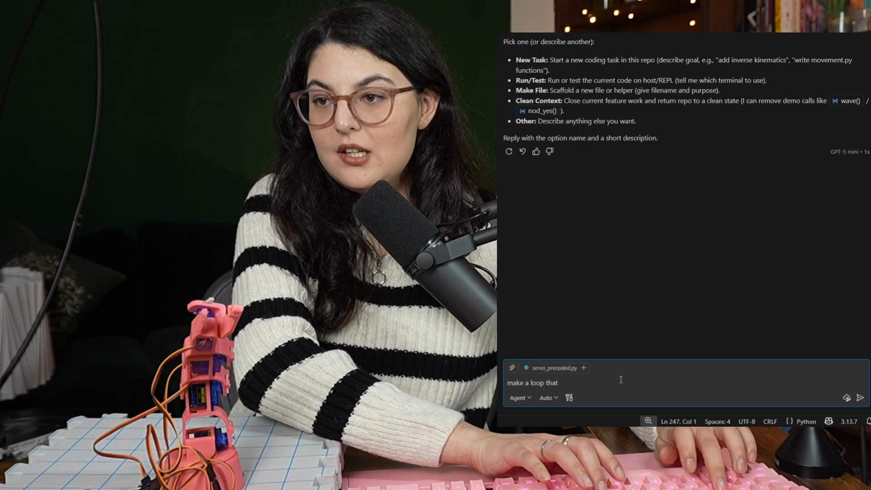
type("goes through a")
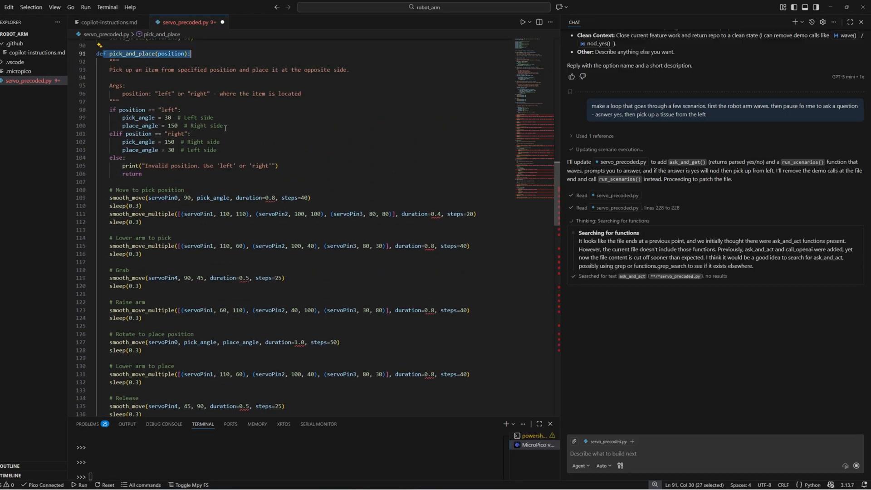
scroll("down", 3)
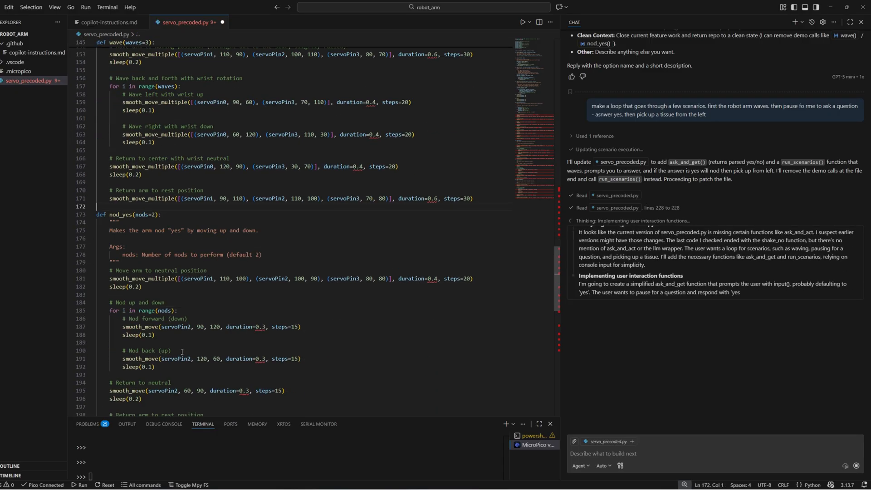
scroll("down", 3)
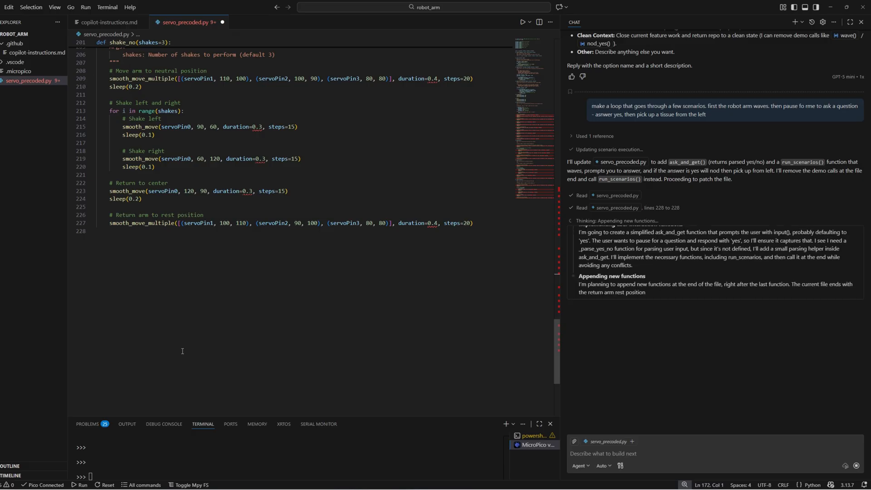